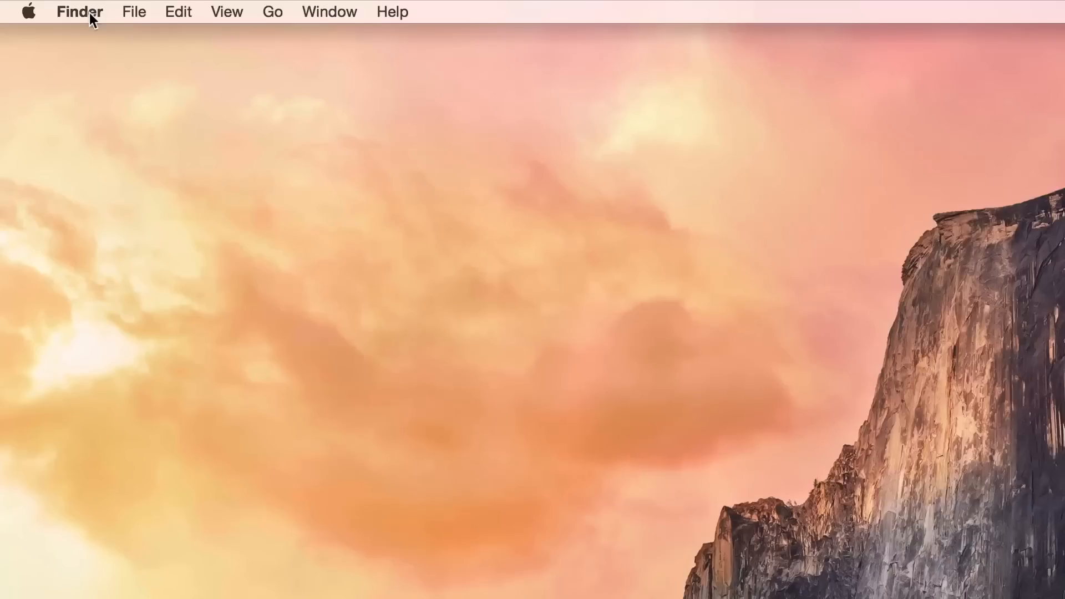
# Review the Finder, View, Go, View and Edit menus in turn to show the new font.
pyautogui.click(80, 12)
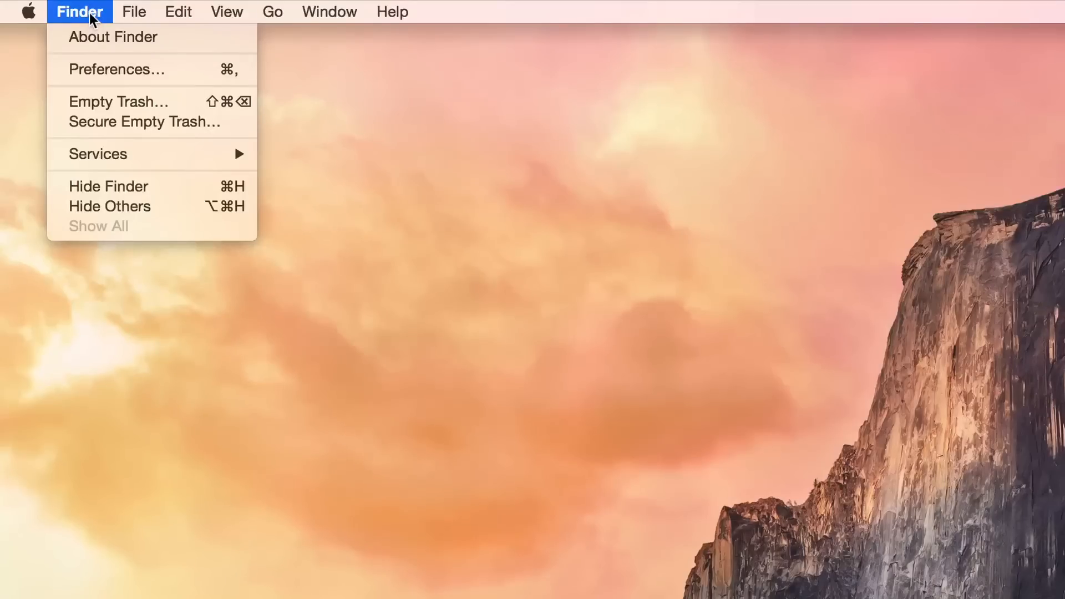
pyautogui.moveTo(101, 20)
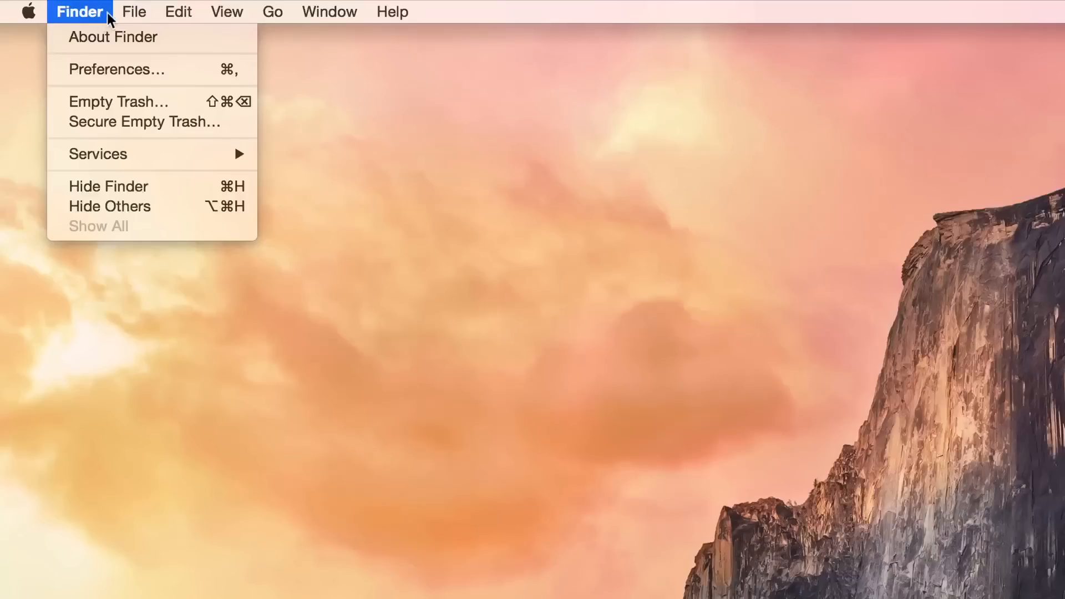
pyautogui.click(227, 11)
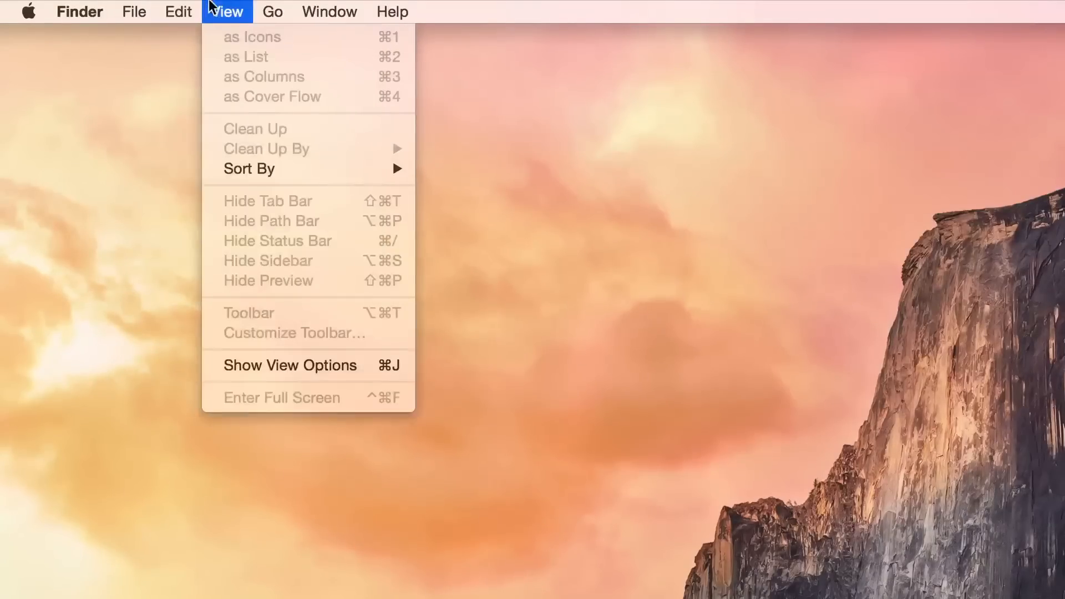
pyautogui.moveTo(262, 6)
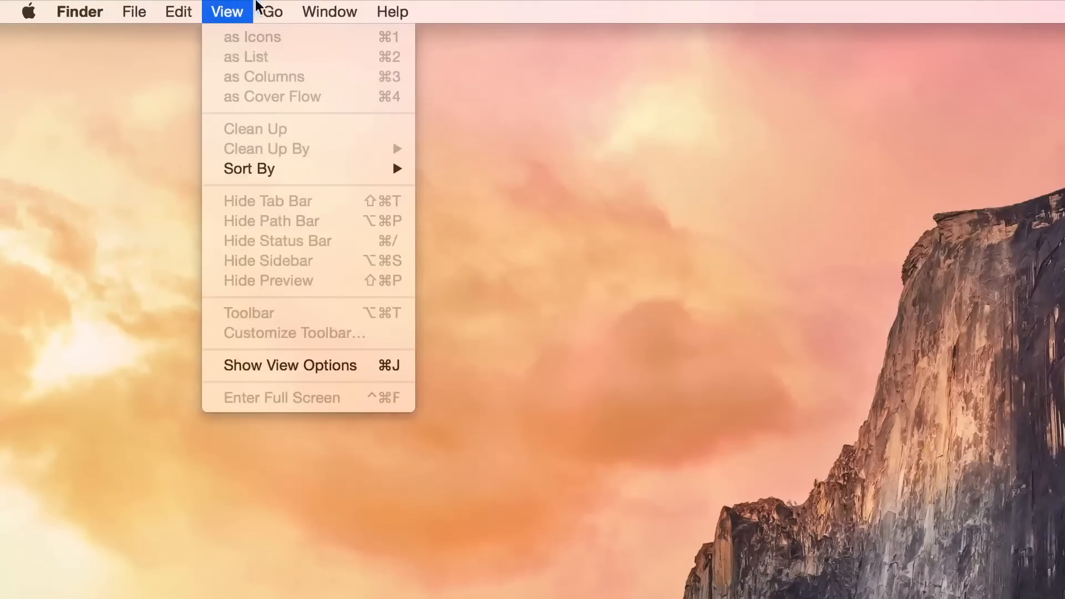
pyautogui.click(271, 12)
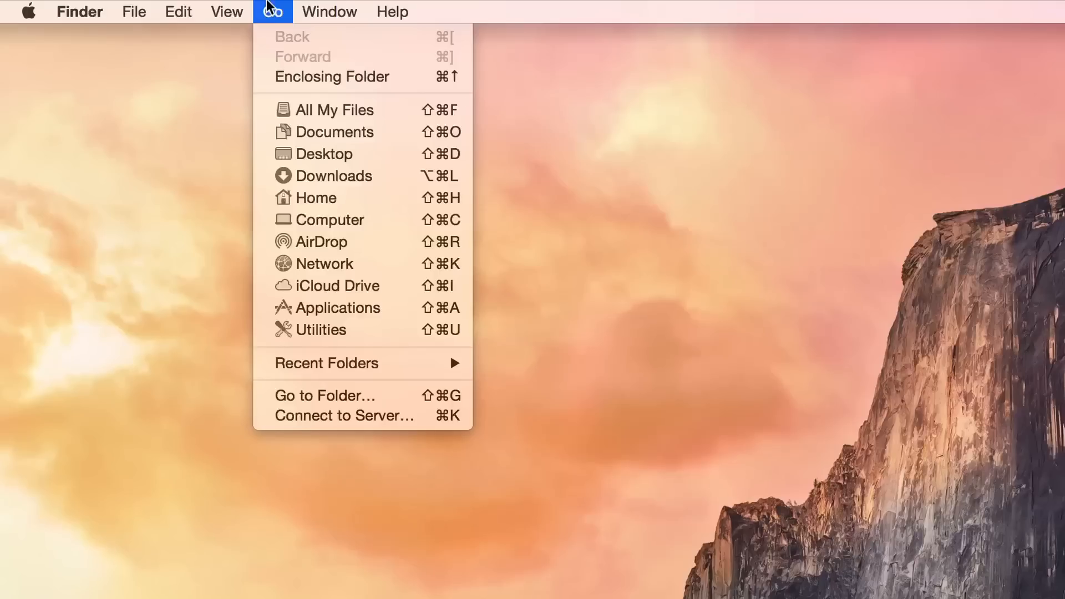
pyautogui.click(226, 11)
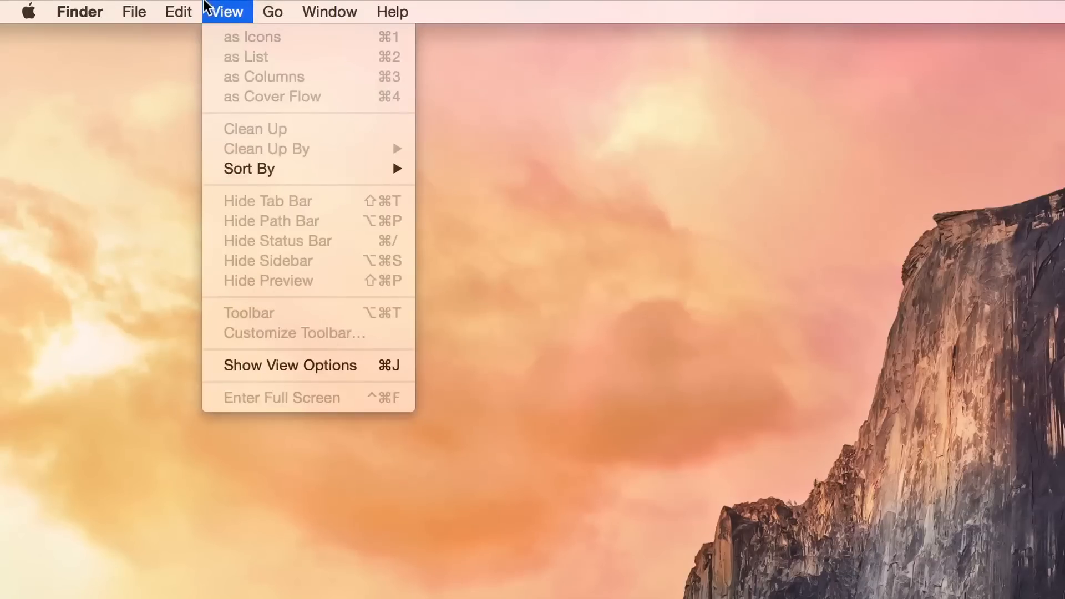
pyautogui.click(179, 11)
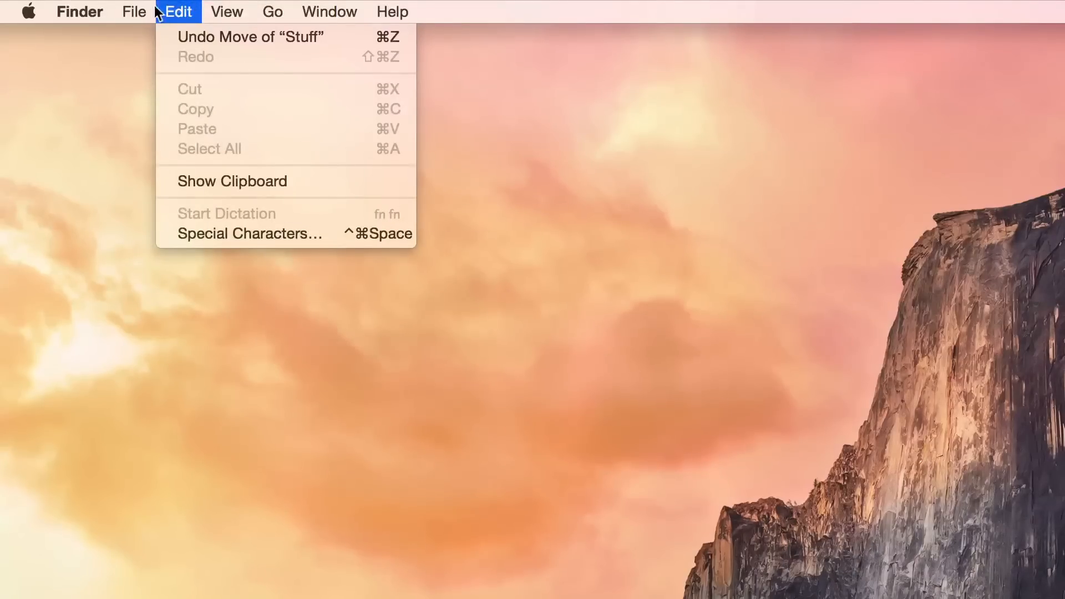
# Review the File, View, Window, Finder and File menus, then dismiss the last one.
pyautogui.click(133, 11)
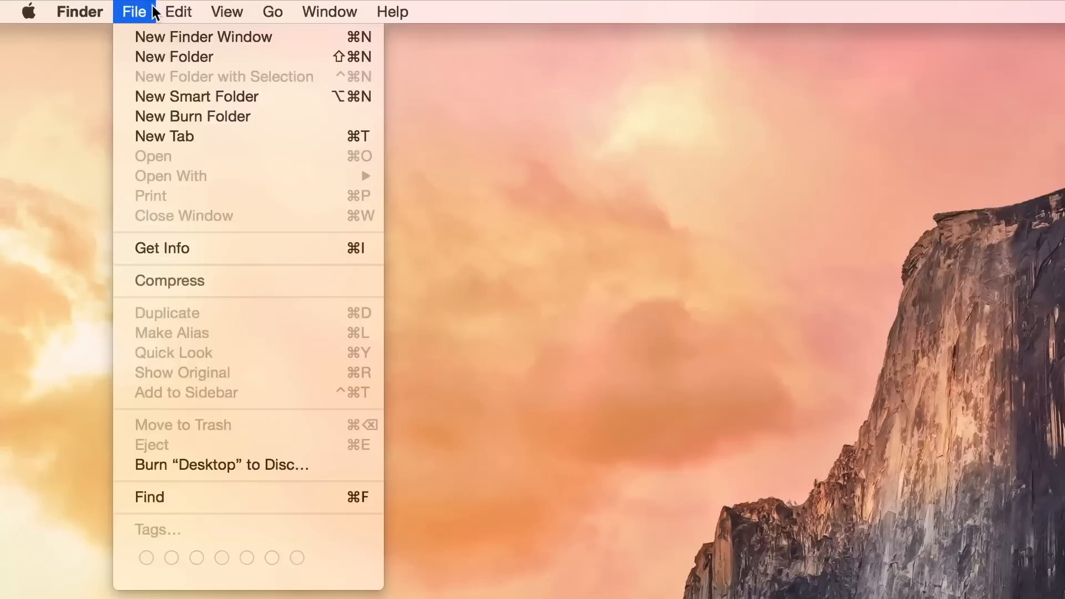
pyautogui.click(227, 12)
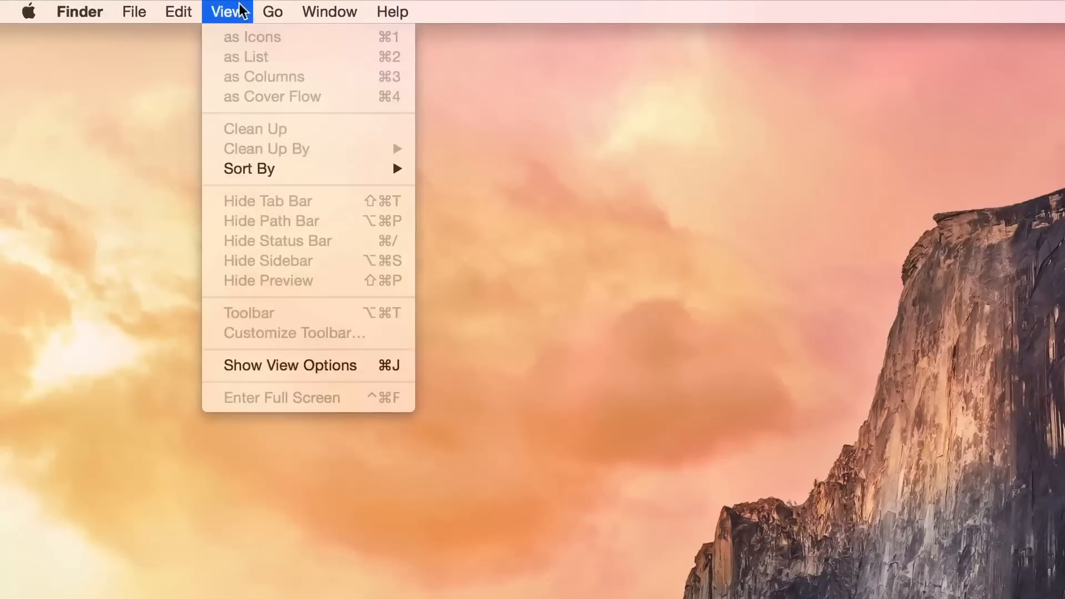
pyautogui.click(330, 12)
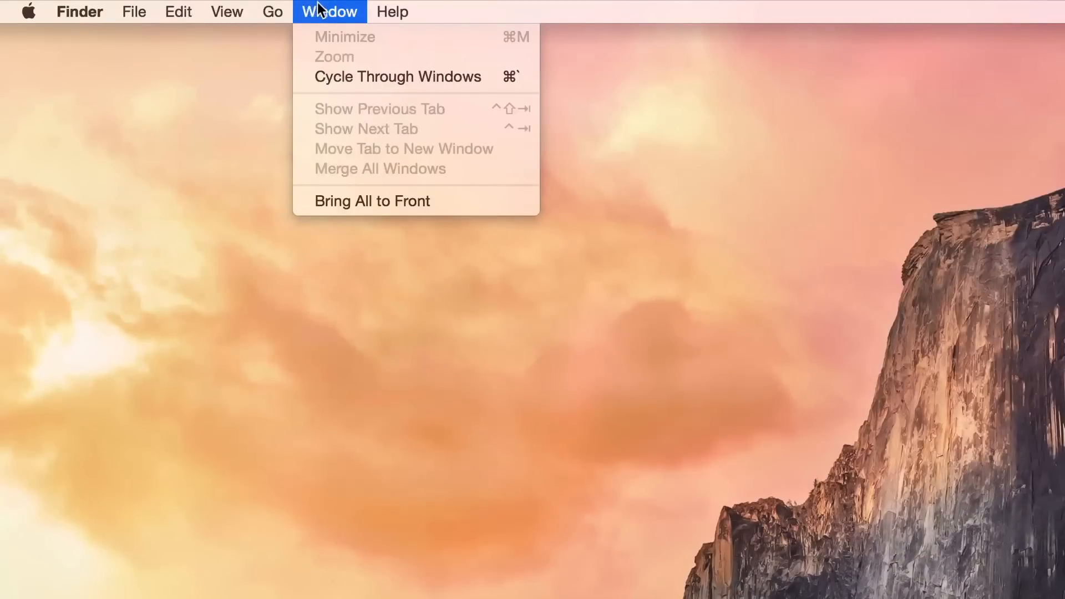
pyautogui.click(79, 12)
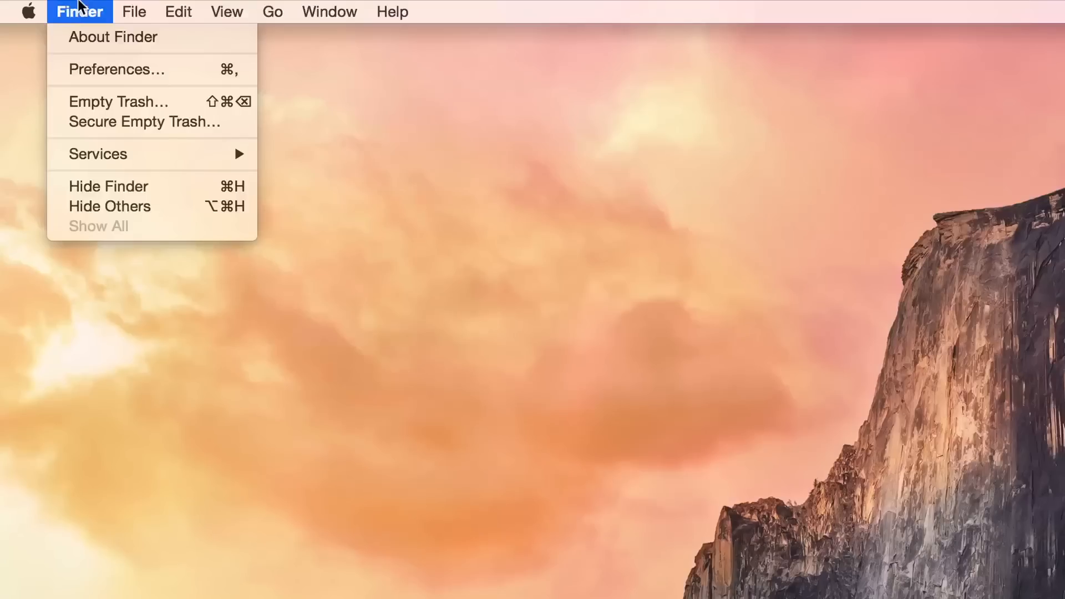
pyautogui.click(134, 12)
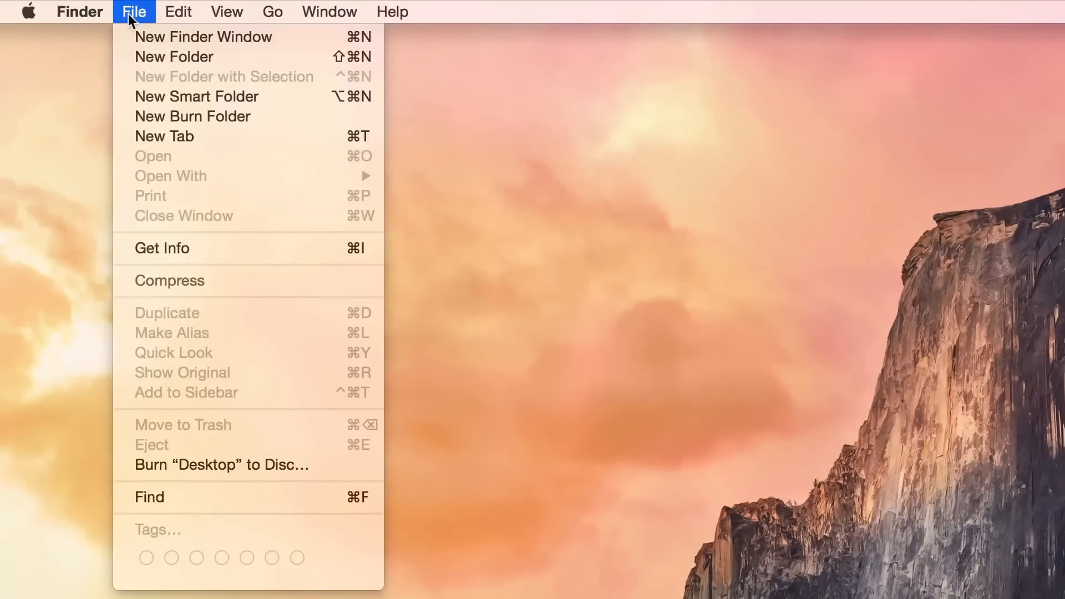
pyautogui.click(85, 56)
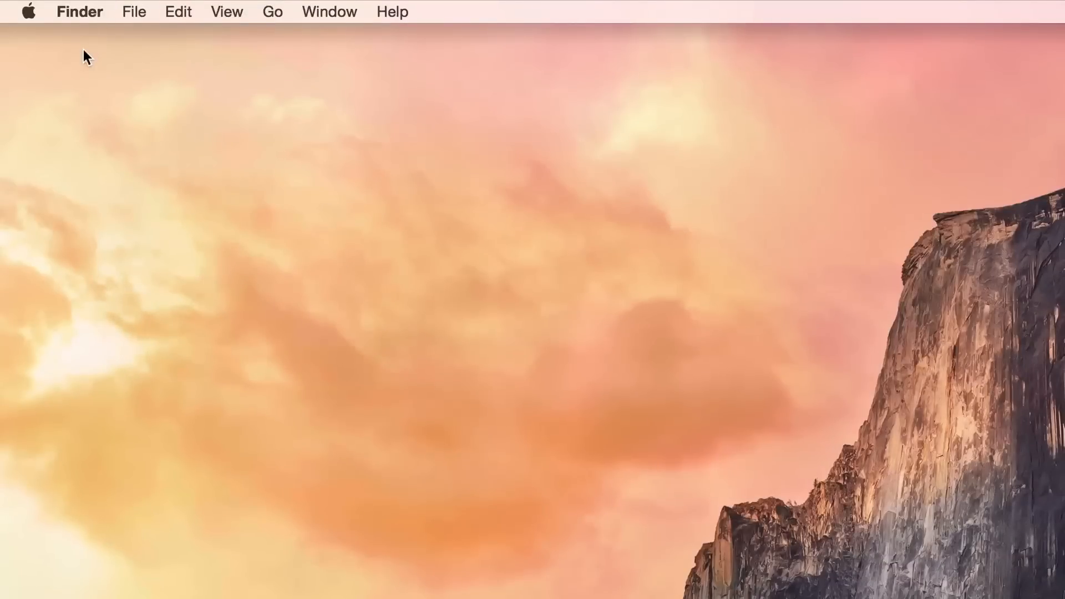
pyautogui.moveTo(103, 27)
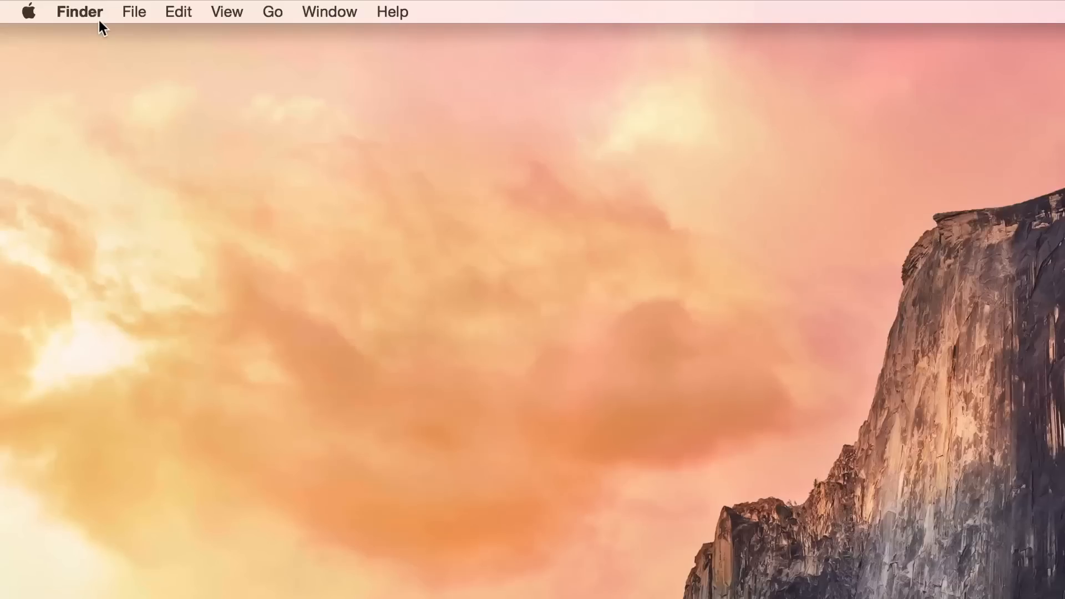
# Show the Apple menu with About This Mac, System Preferences, Sleep, Restart and Shut Down.
pyautogui.click(28, 12)
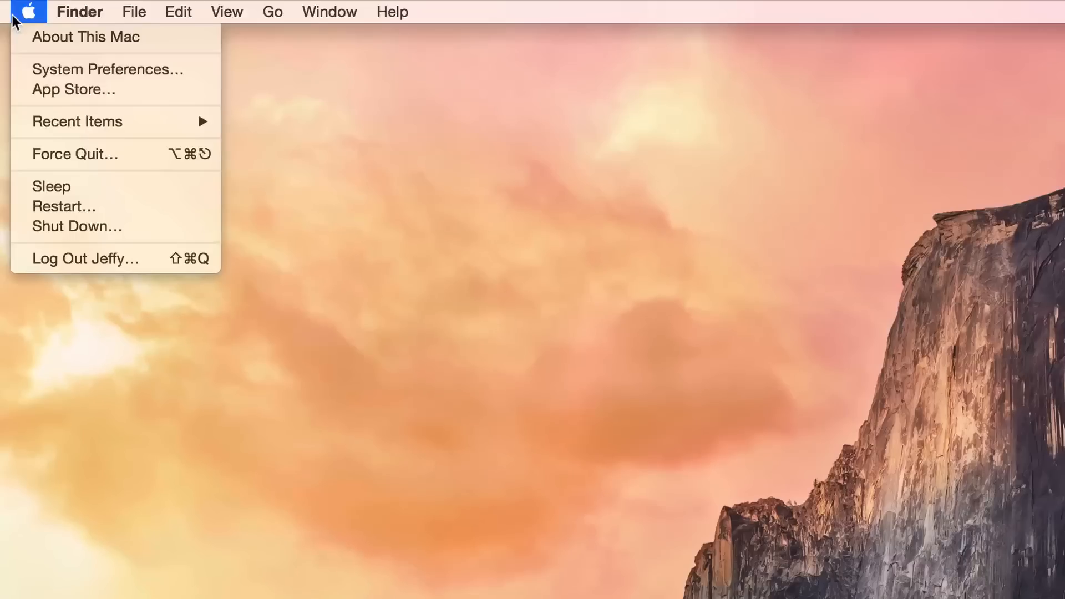
# Review the Finder, View, Go, Edit and File menus again, leaving Finder's menu open on Empty Trash.
pyautogui.click(80, 11)
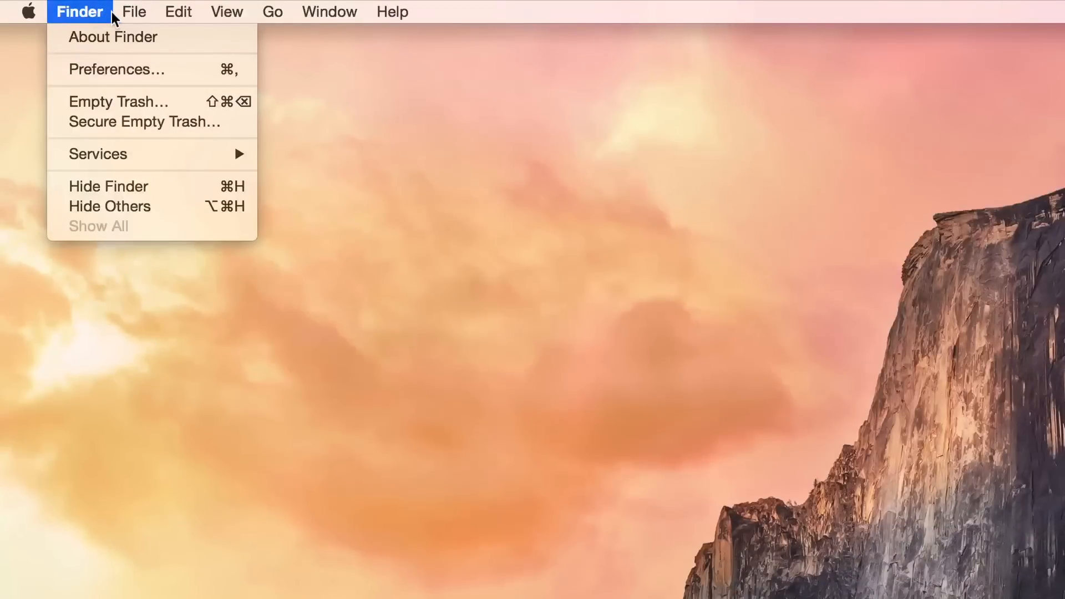
pyautogui.click(227, 11)
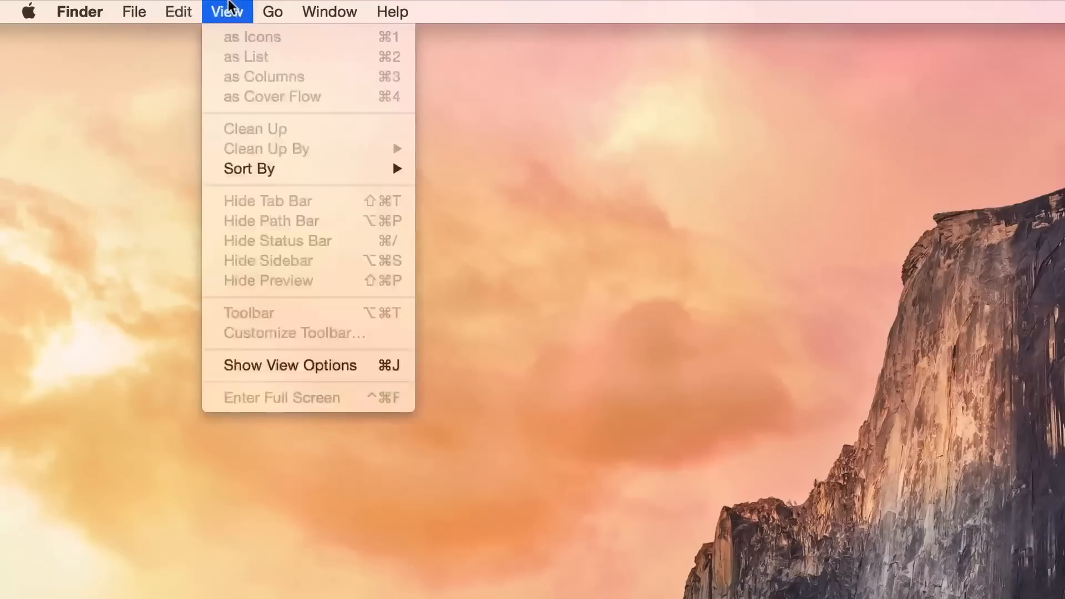
pyautogui.click(272, 12)
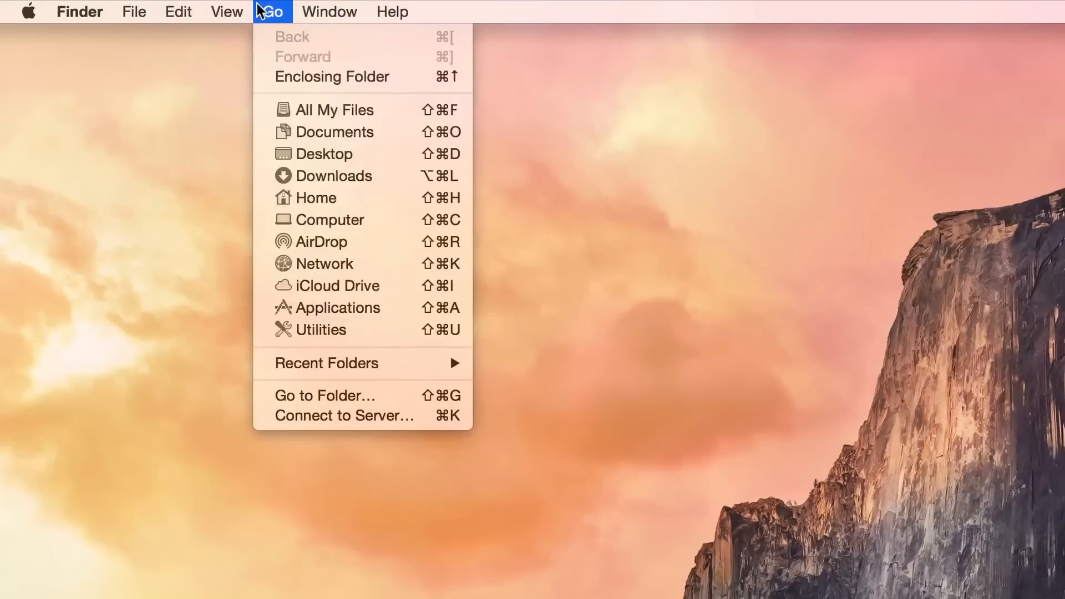
pyautogui.click(178, 11)
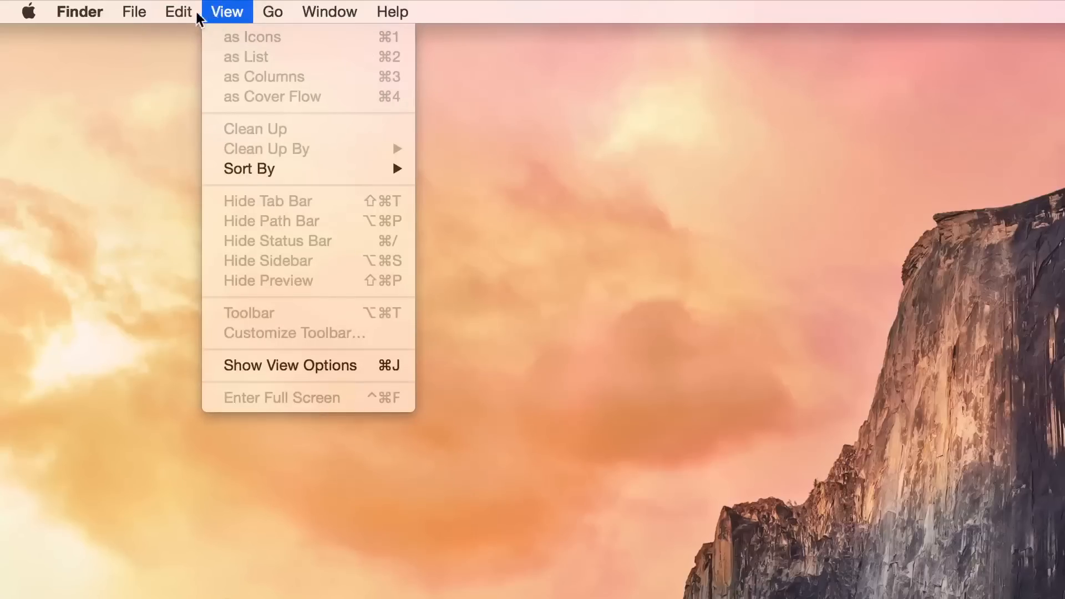
pyautogui.click(178, 12)
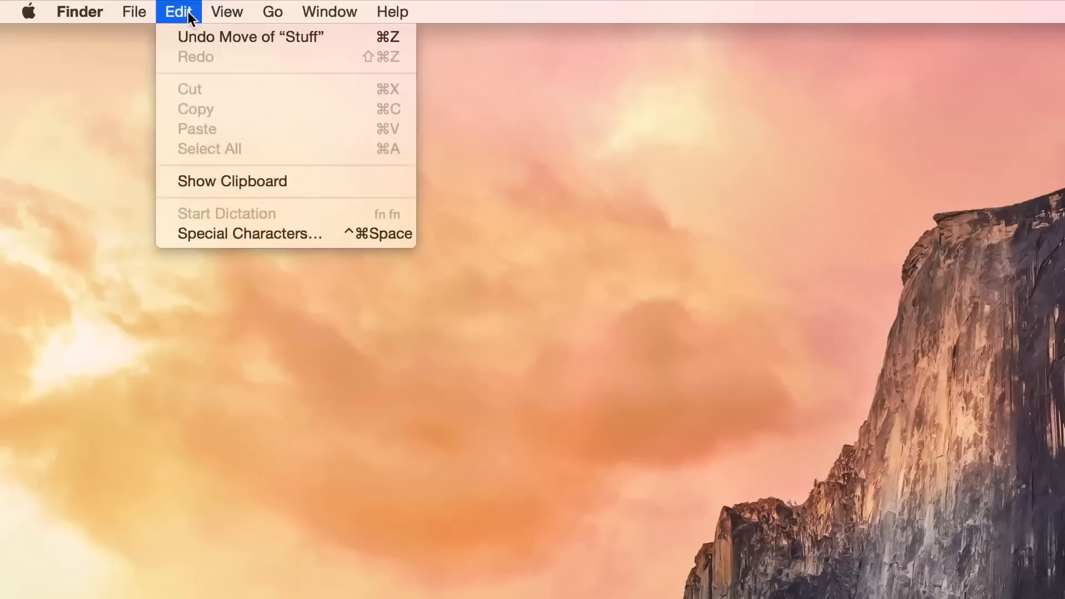
pyautogui.click(134, 12)
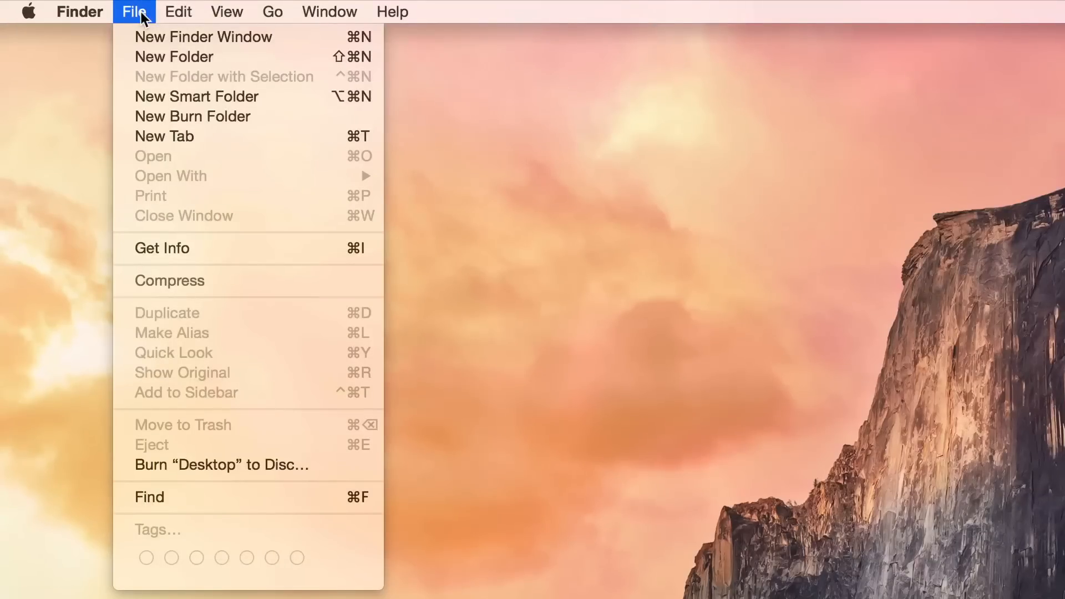
pyautogui.click(80, 12)
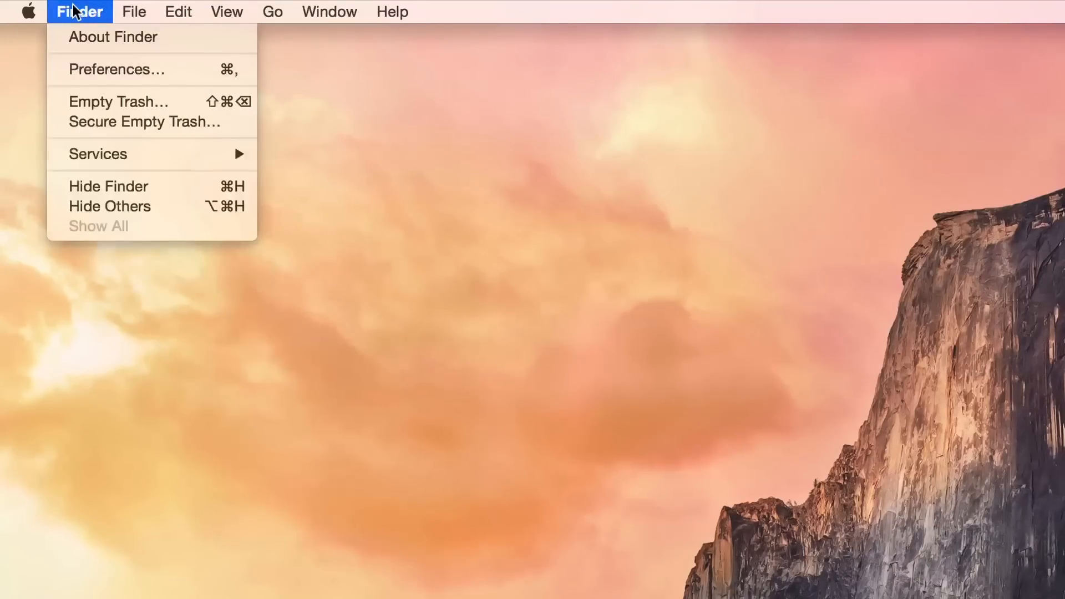